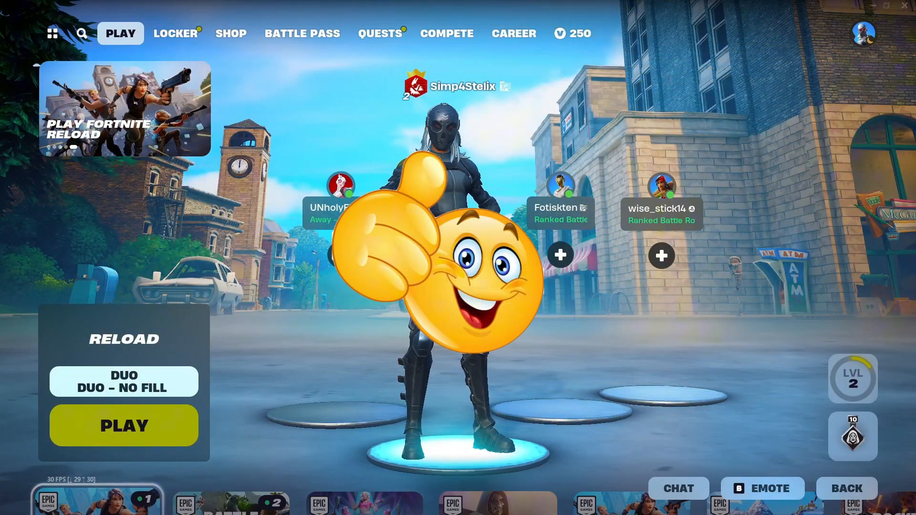
- Leave Fortnite so the Epic Games Launcher library is showing
click(310, 502)
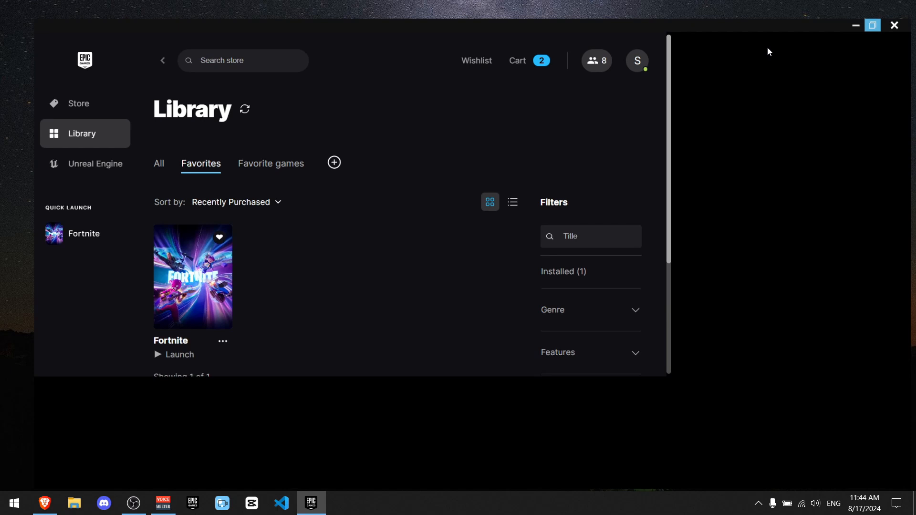
- Maximize the launcher and open Fortnite's install location via Manage
click(872, 25)
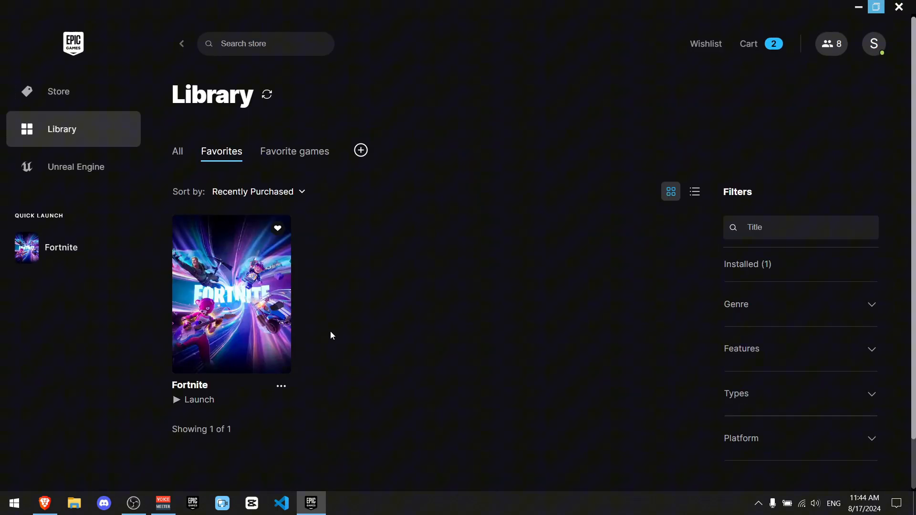
click(281, 386)
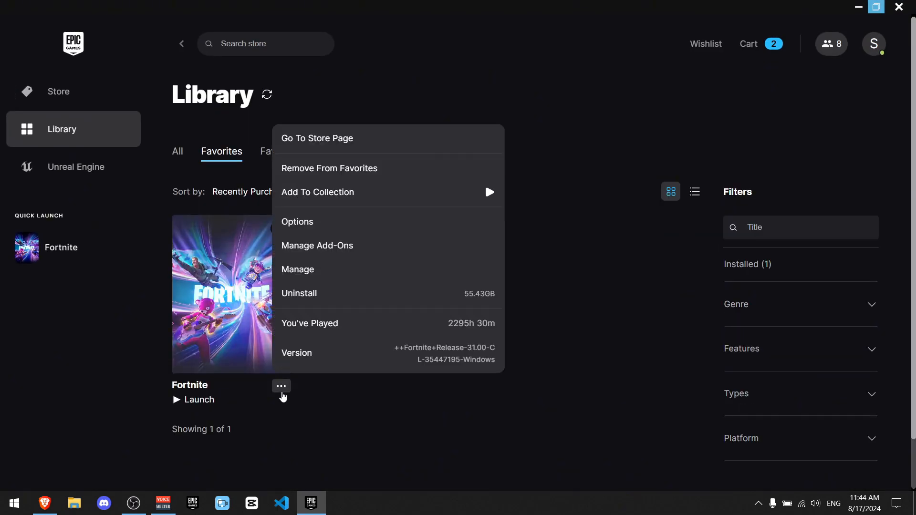
click(297, 222)
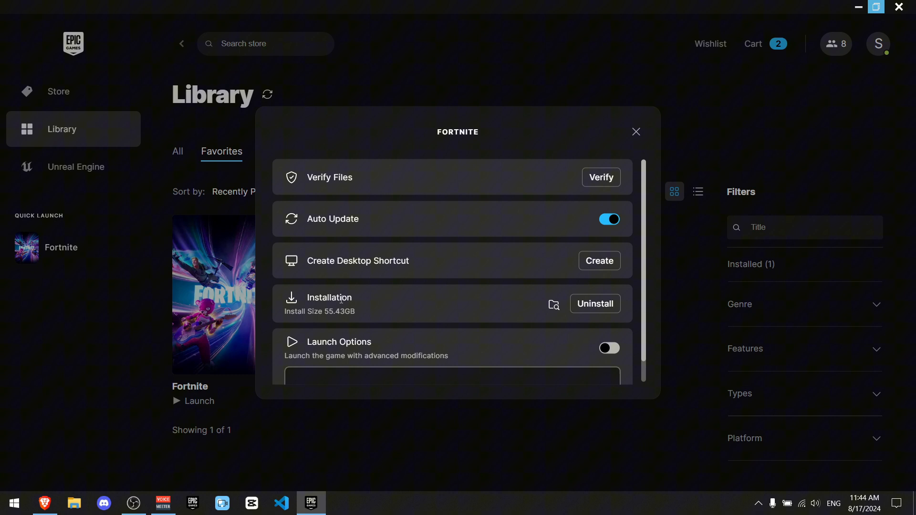
mouse_move(552, 304)
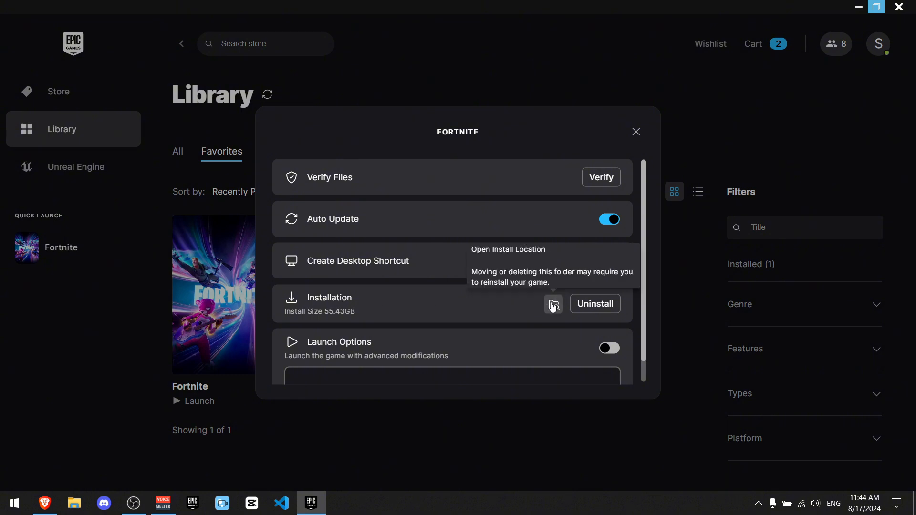
click(553, 303)
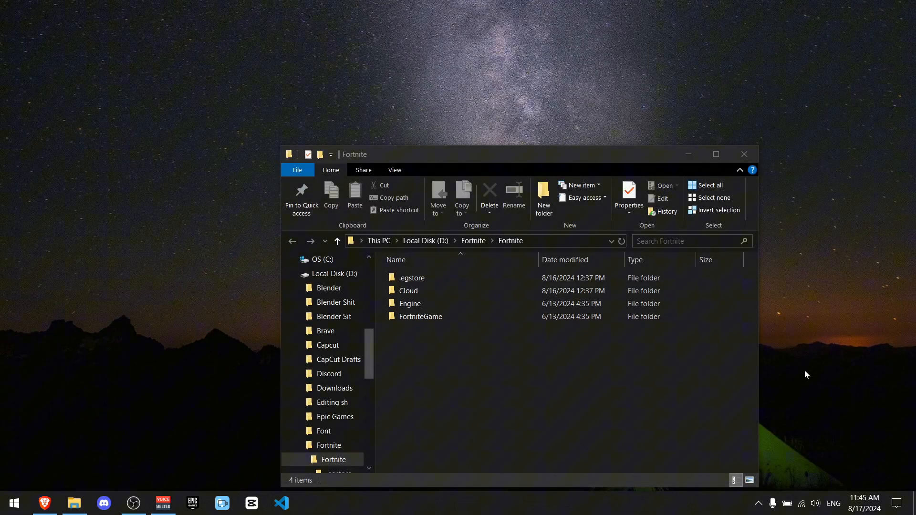
- Navigate into FortniteGame\Binaries\Win64\EasyAntiCheat containing EasyAntiCheat_EOS_Setup.exe
click(758, 503)
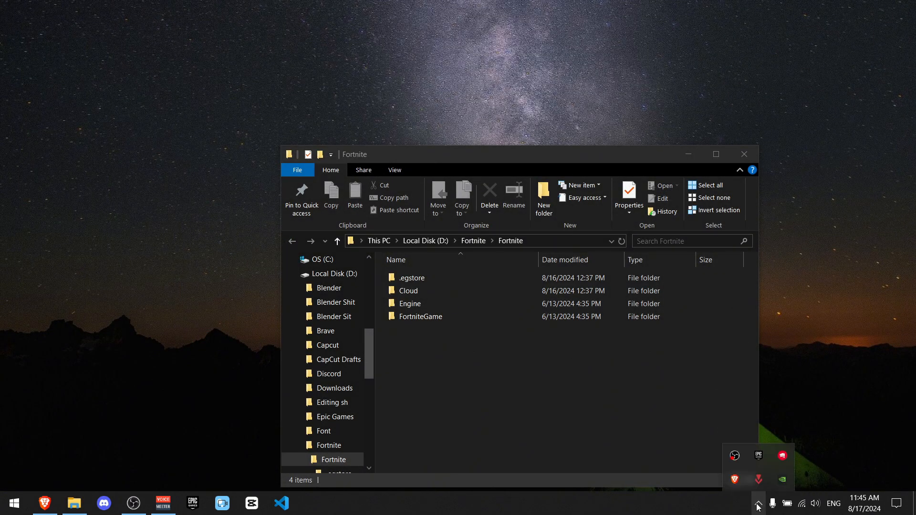
mouse_move(758, 456)
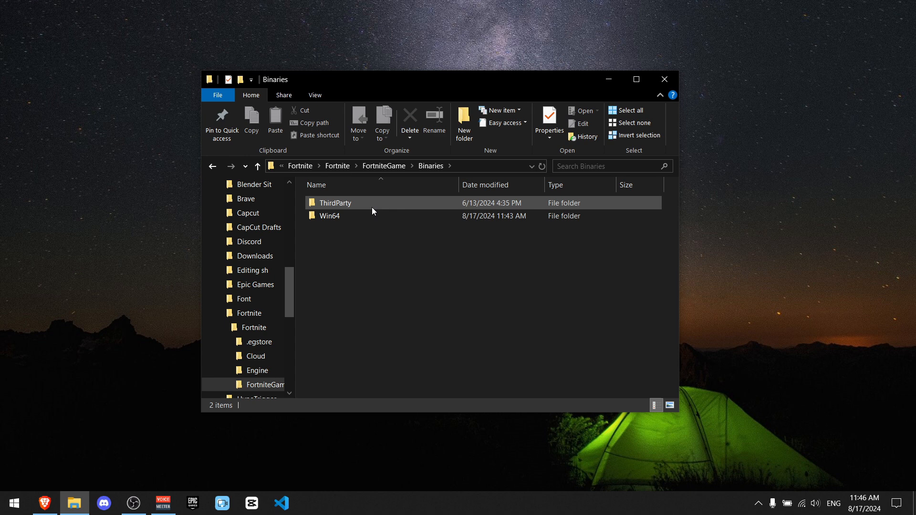
double_click(329, 215)
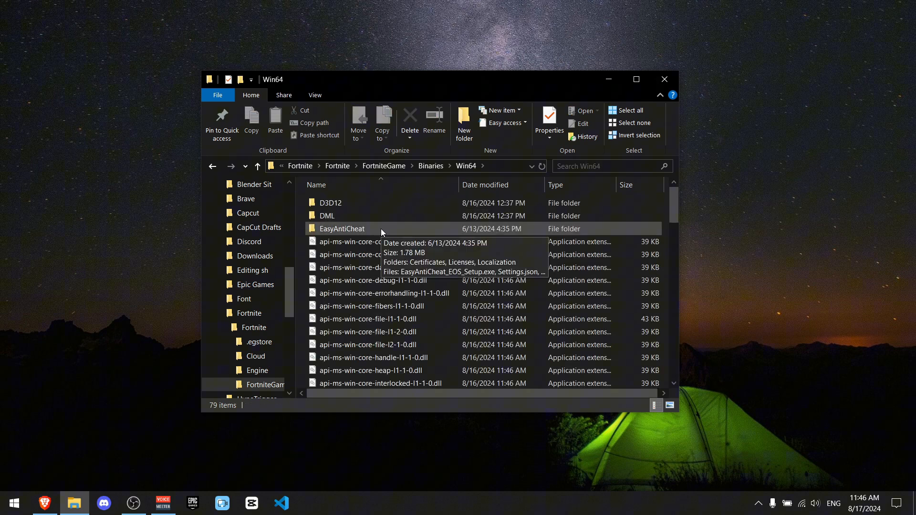
double_click(342, 228)
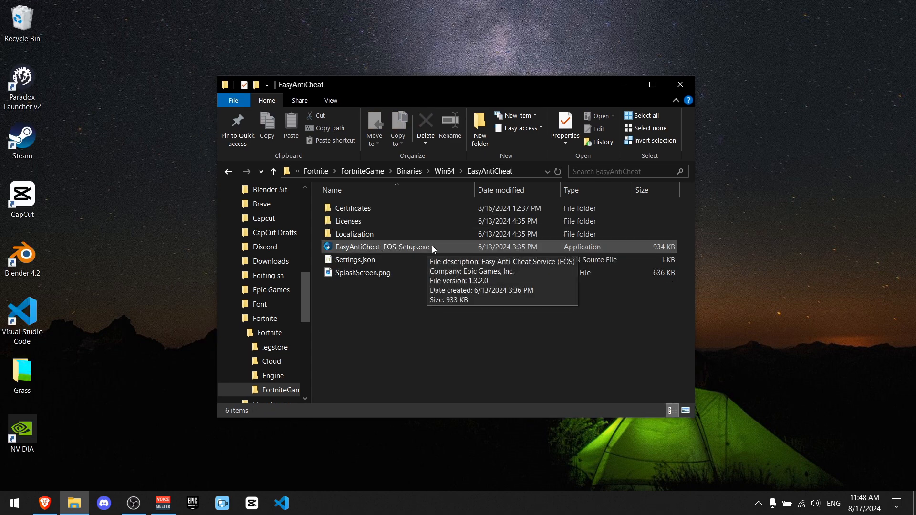
- Create a desktop shortcut to EasyAntiCheat_EOS_Setup.exe and move it into the EasyAntiCheat folder
right_click(380, 246)
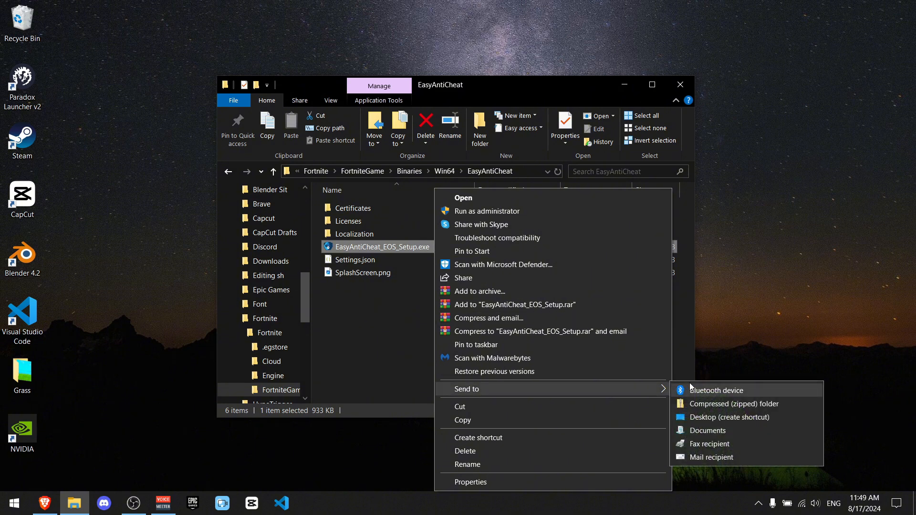
click(728, 417)
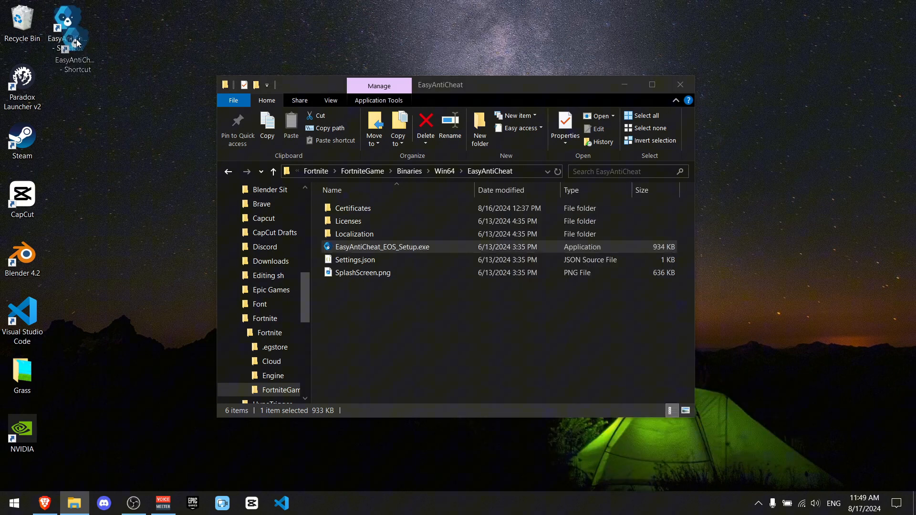
drag(67, 29, 429, 307)
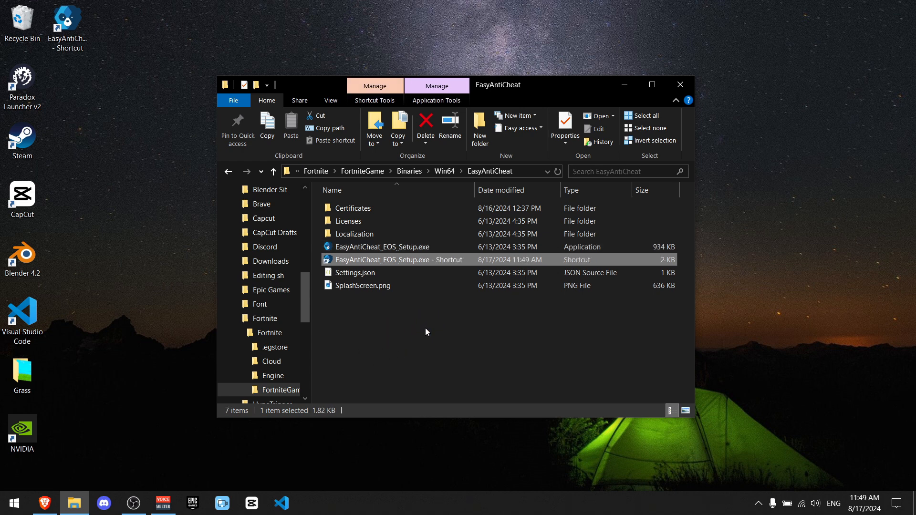
- Append ' repair' to the shortcut's Target in Properties and save it
right_click(399, 259)
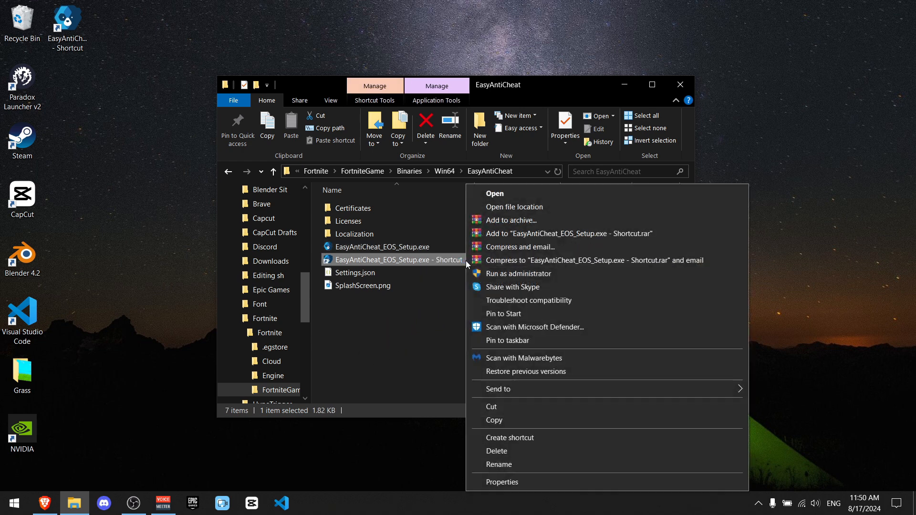
click(502, 482)
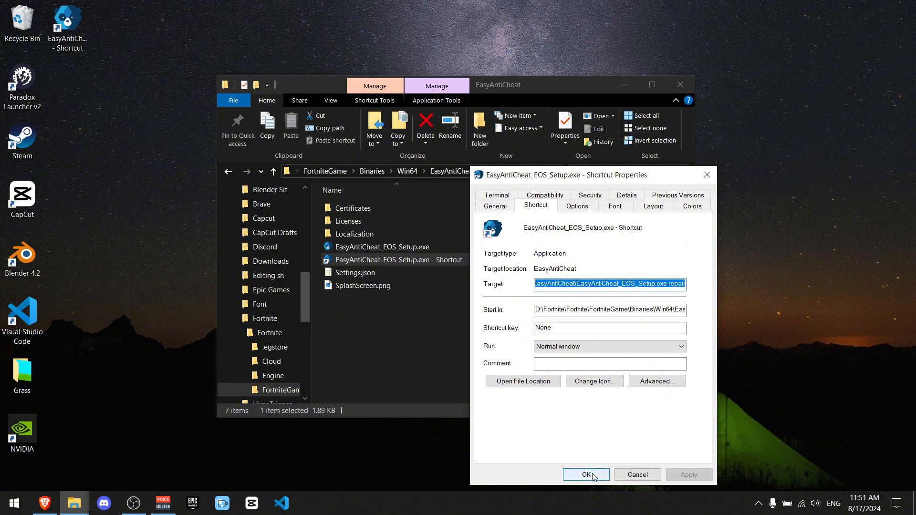
click(585, 474)
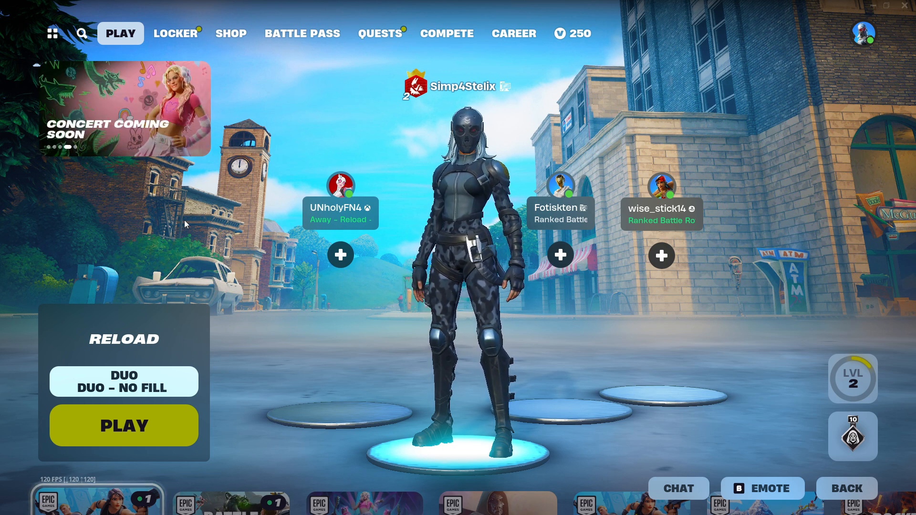
- Go to the Fortnite item shop and bring up the Support-A-Creator code entry
click(231, 33)
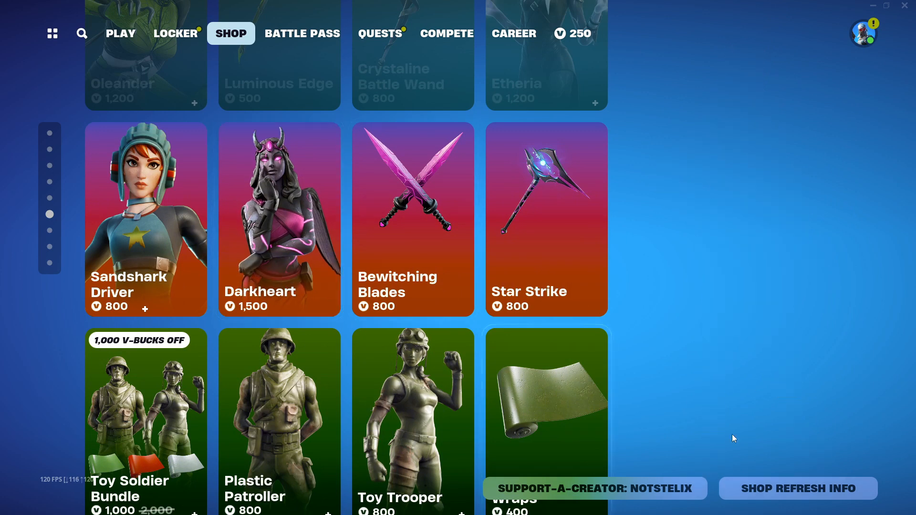
click(594, 488)
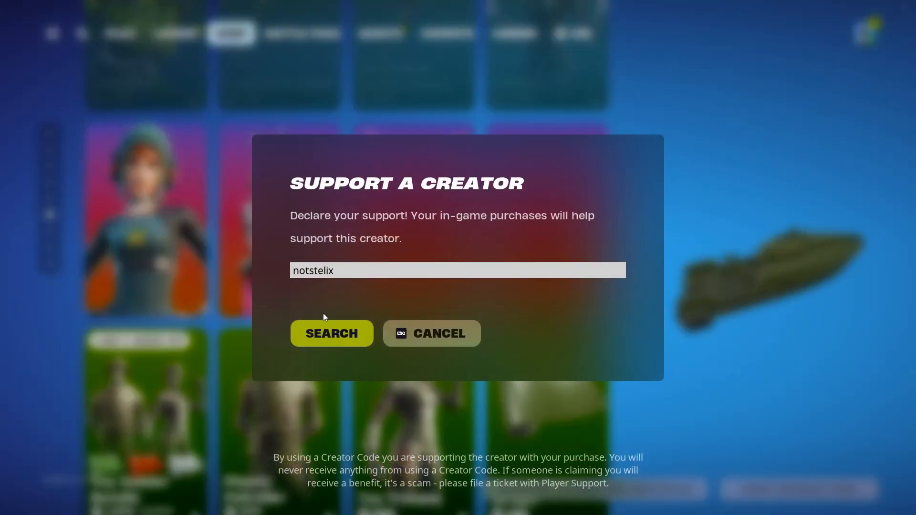